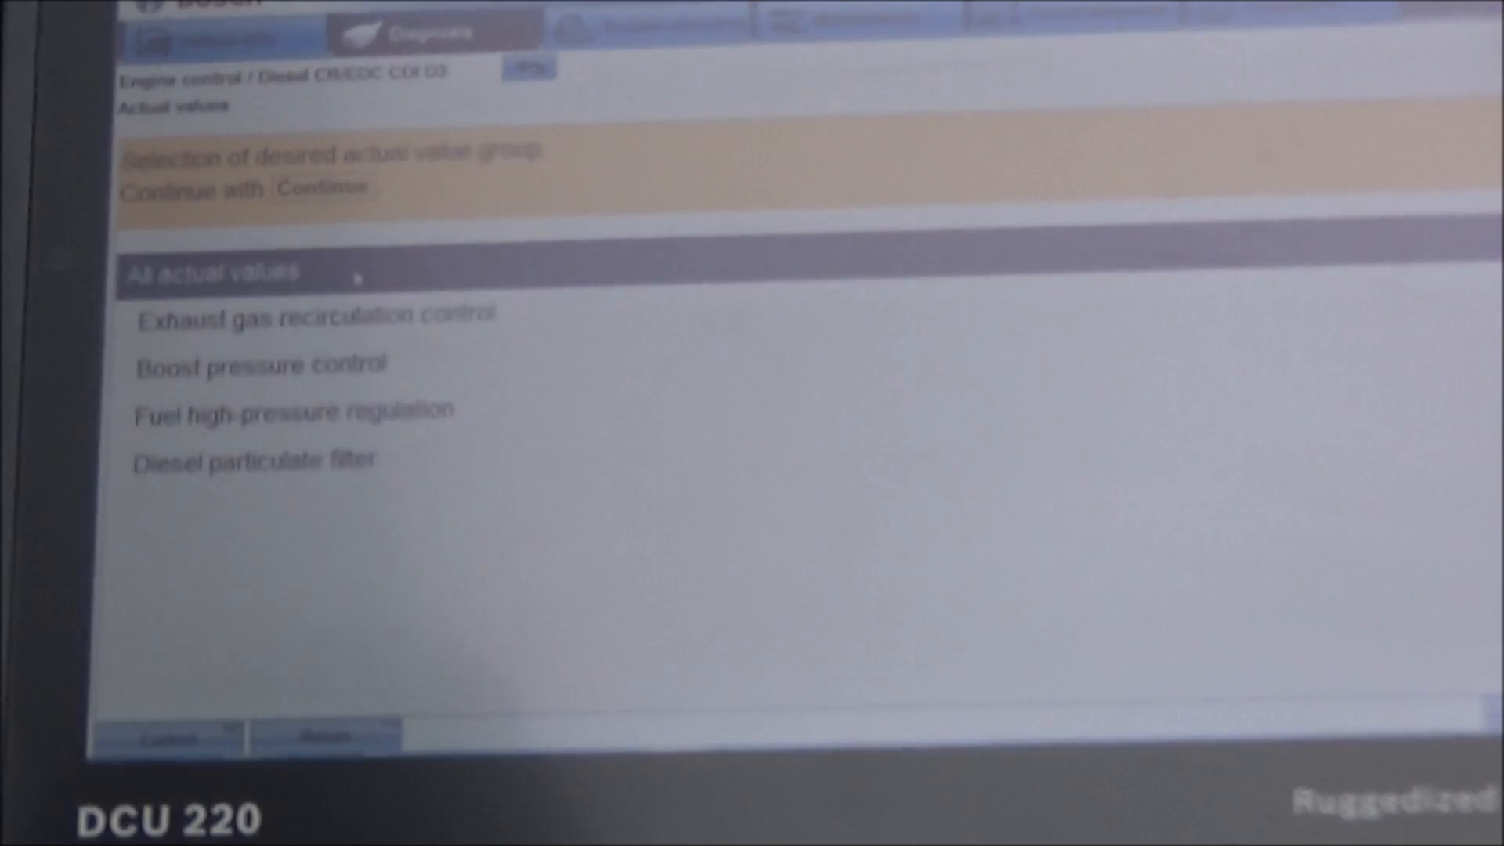
# Display live exhaust back pressure, its set value, and particulate filter charge and ash readings for the CDI D3 engine.
pyautogui.click(218, 271)
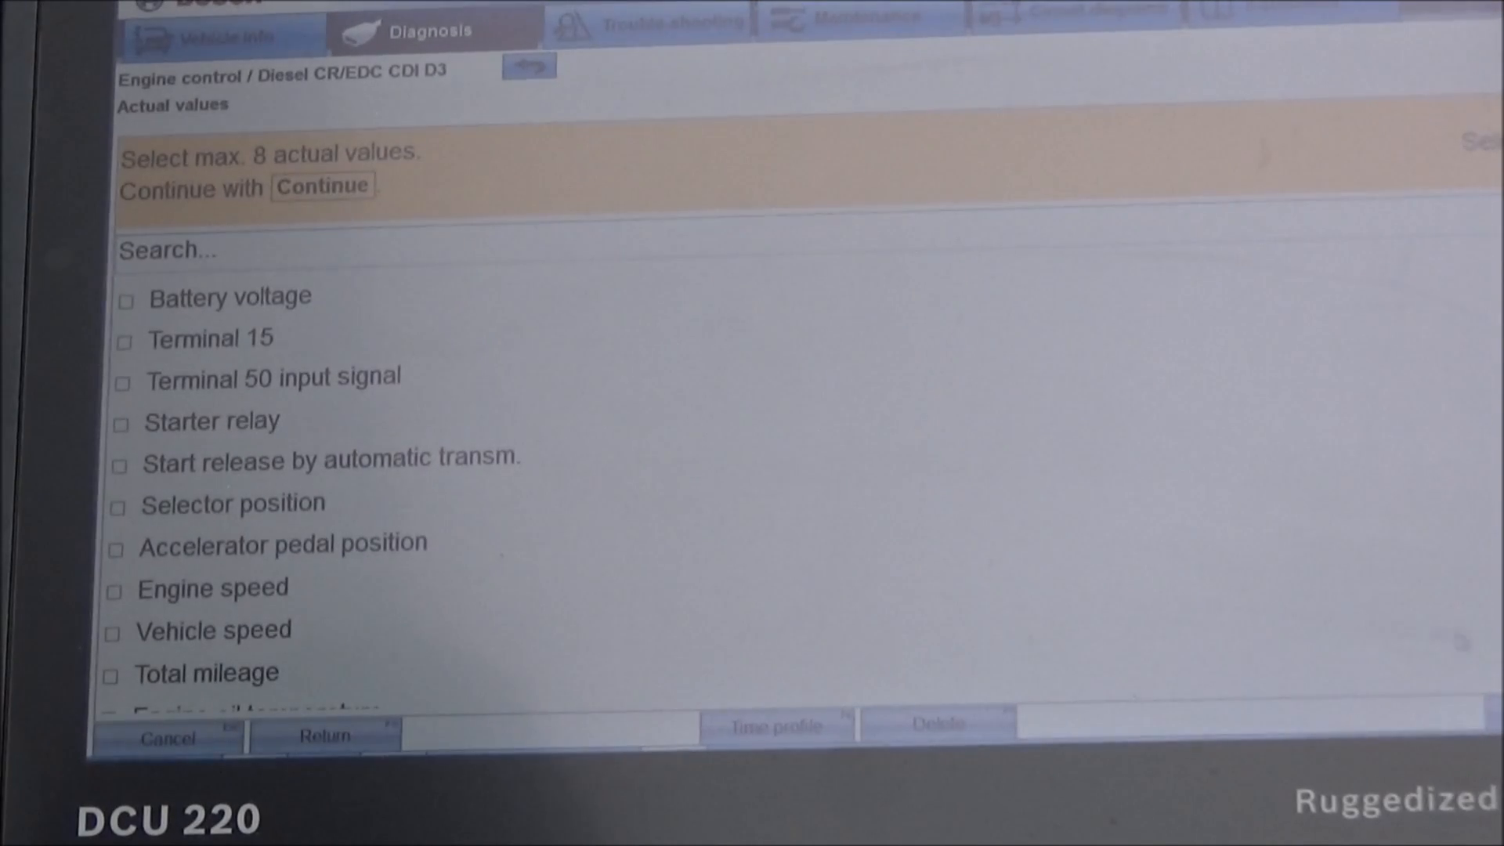
pyautogui.click(323, 185)
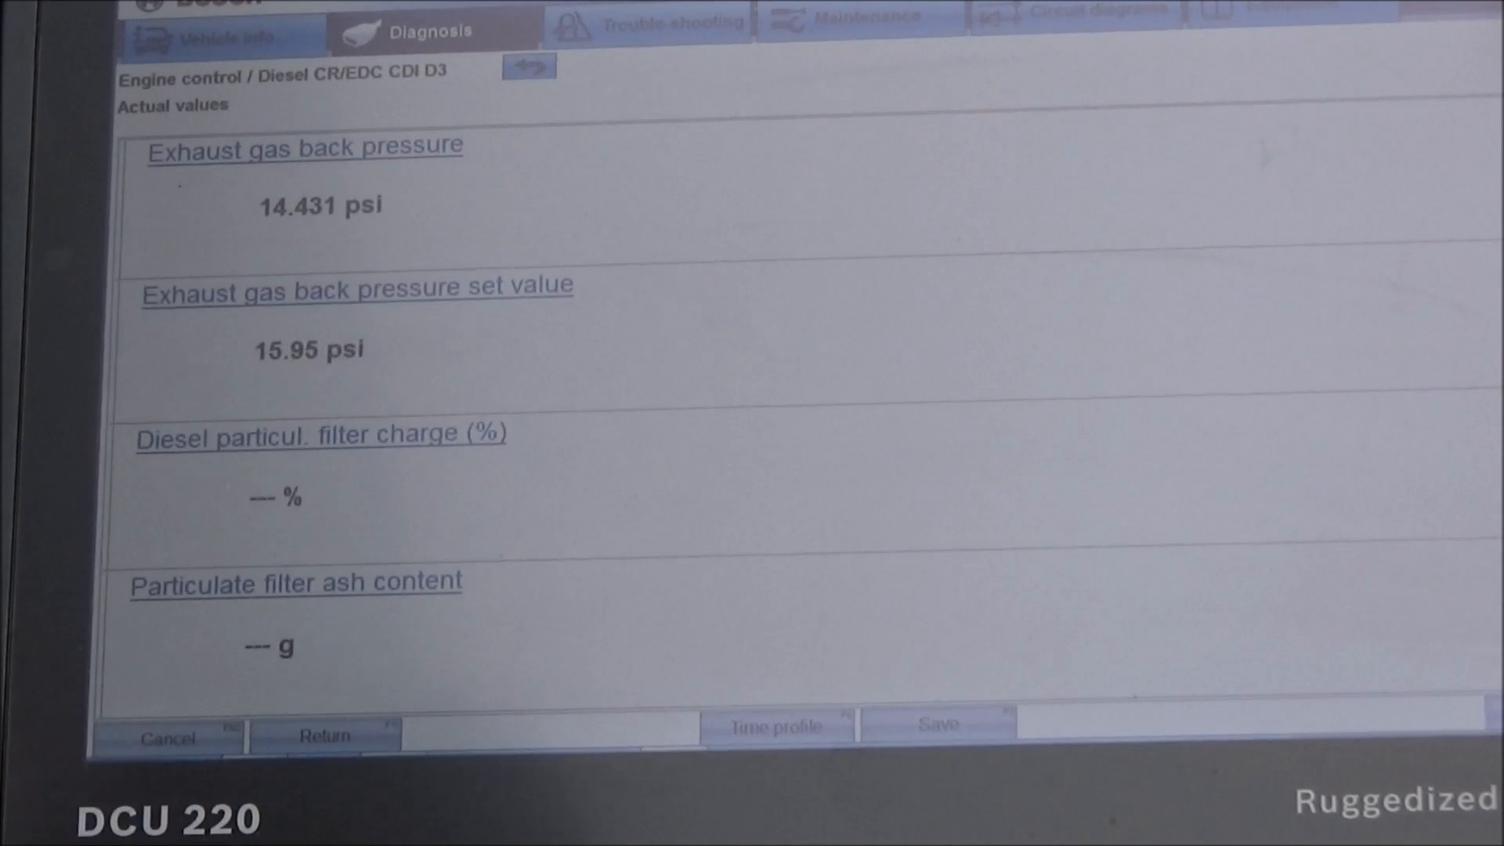